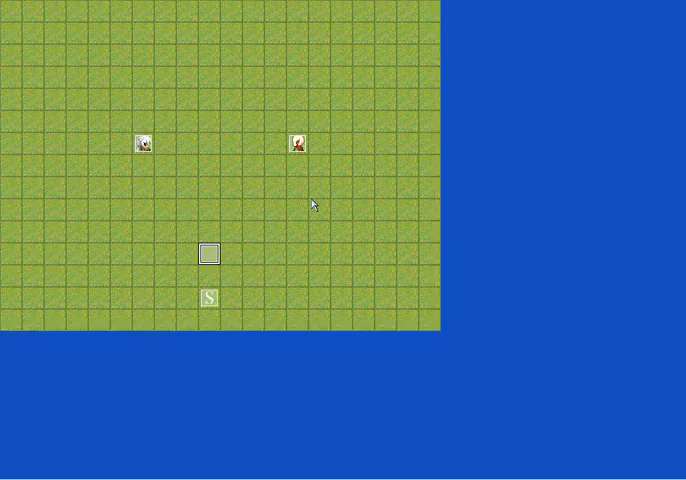
pyautogui.moveTo(260, 225)
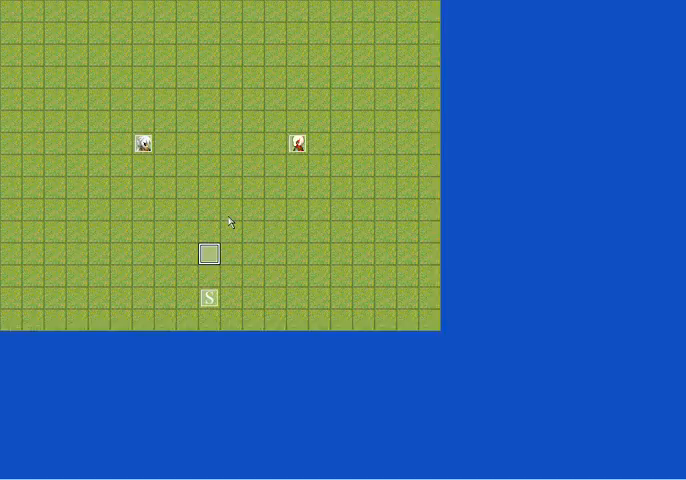
pyautogui.moveTo(191, 197)
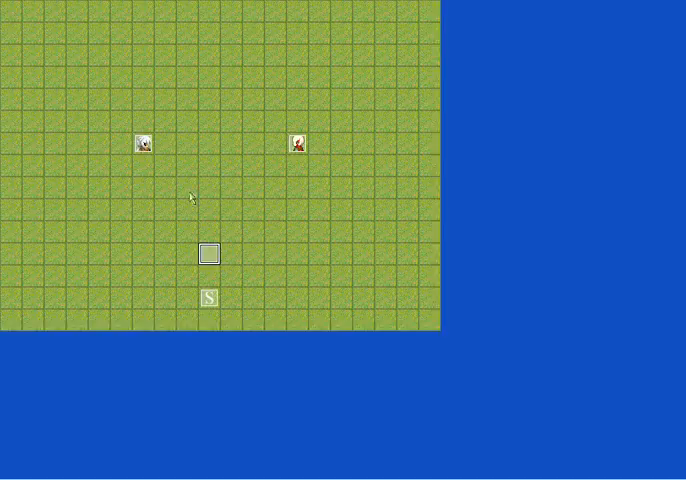
pyautogui.moveTo(145, 150)
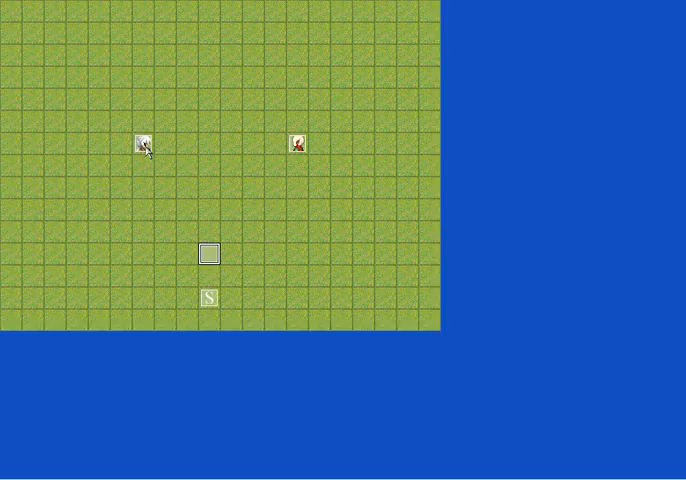
pyautogui.moveTo(297, 159)
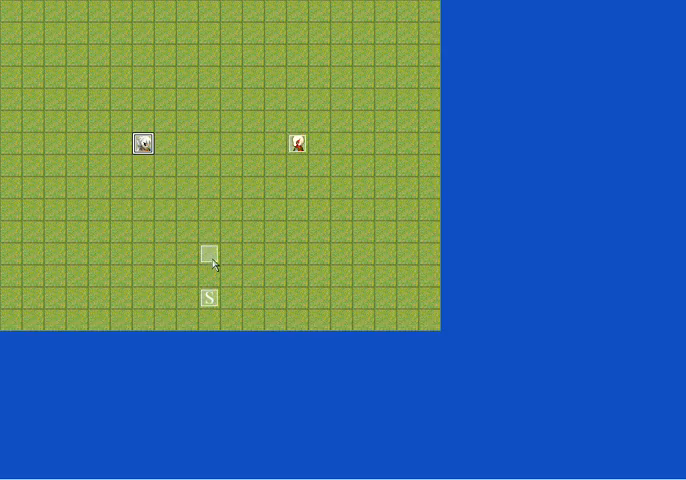
# Step: Open EV003 and close it again without making changes
pyautogui.doubleClick(209, 253)
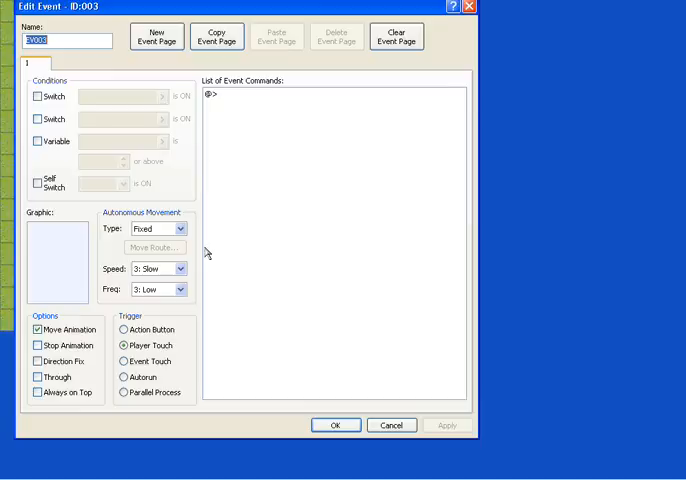
pyautogui.moveTo(328, 409)
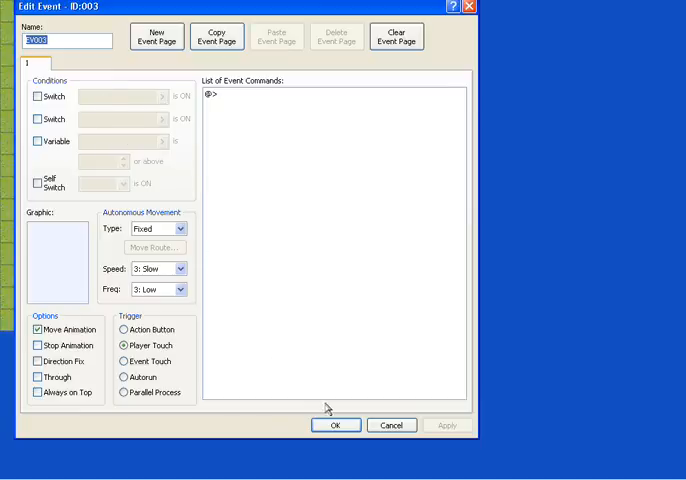
pyautogui.moveTo(124, 362)
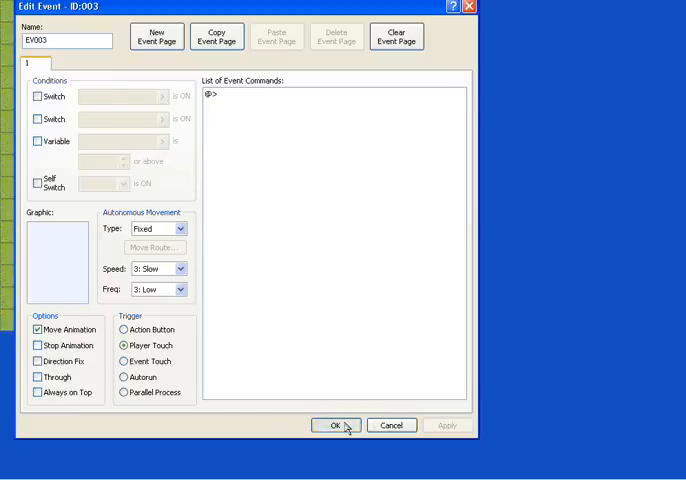
pyautogui.click(340, 425)
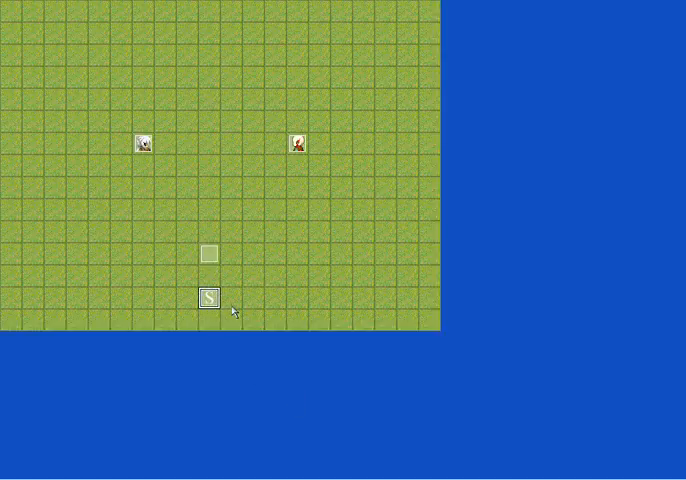
pyautogui.doubleClick(207, 301)
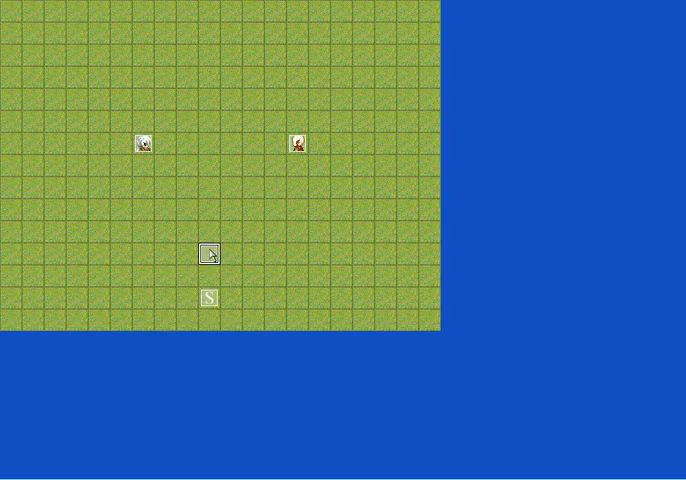
# Step: Add a Show Animation command playing Cast Magic on Guy1 in EV003
pyautogui.doubleClick(209, 253)
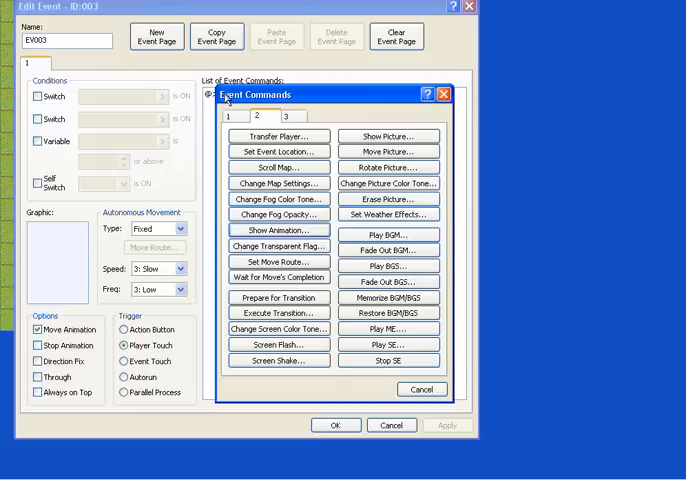
pyautogui.moveTo(276, 122)
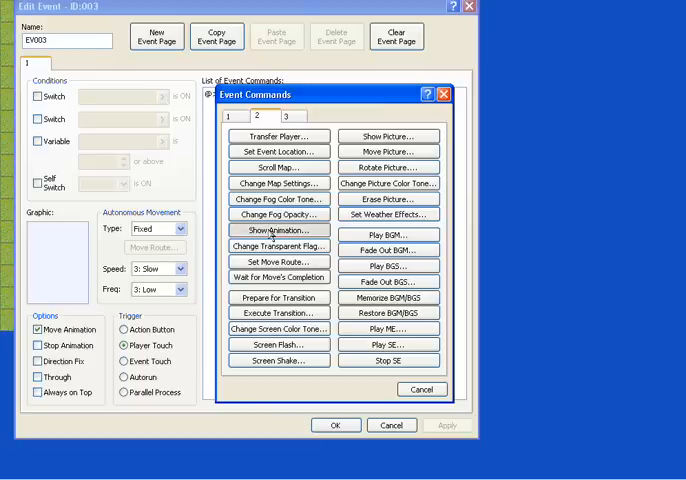
pyautogui.click(278, 230)
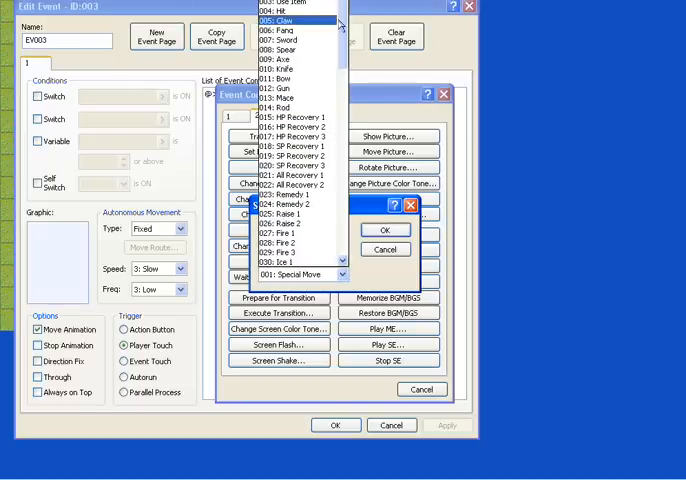
pyautogui.scroll(-3)
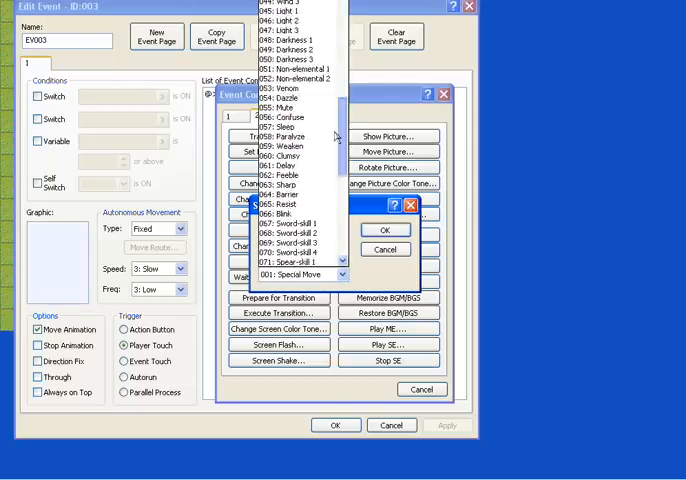
pyautogui.scroll(-3)
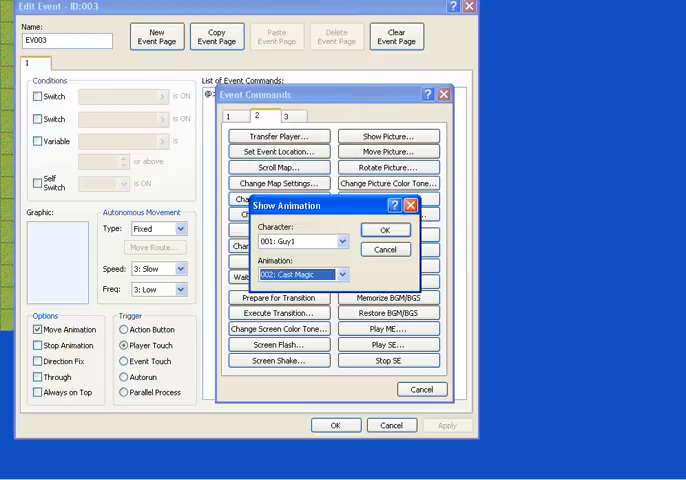
pyautogui.click(385, 230)
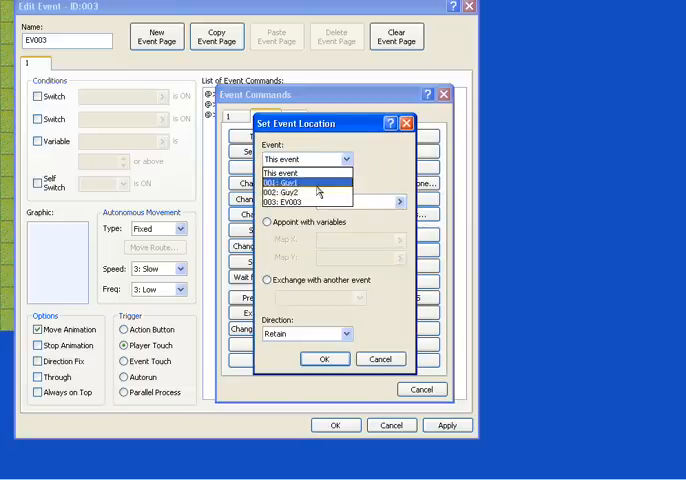
# Step: Move Guy1 to tile (010,000) by direct appointment and save EV003
pyautogui.click(300, 183)
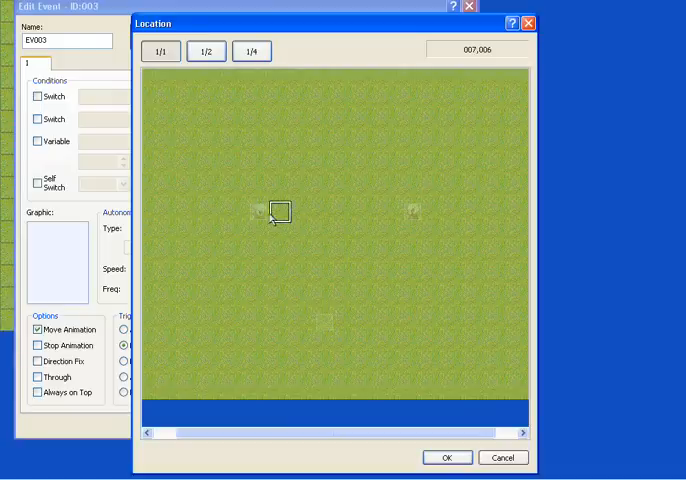
pyautogui.click(257, 211)
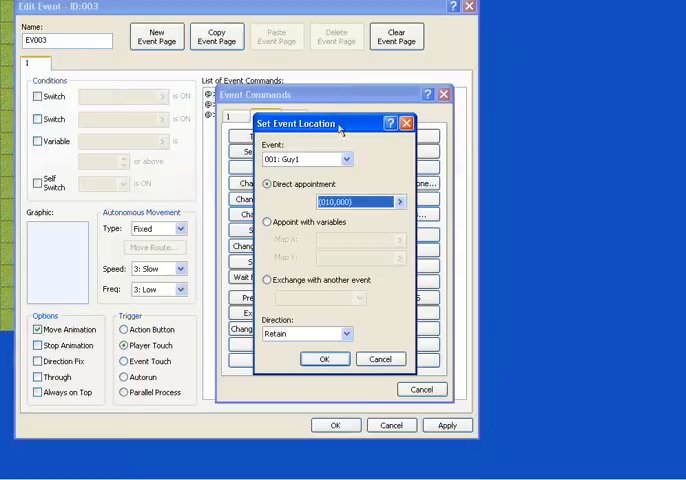
pyautogui.click(323, 358)
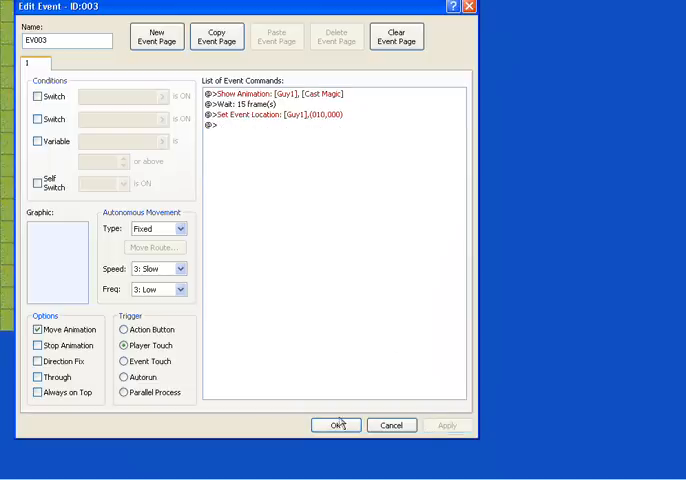
pyautogui.click(336, 425)
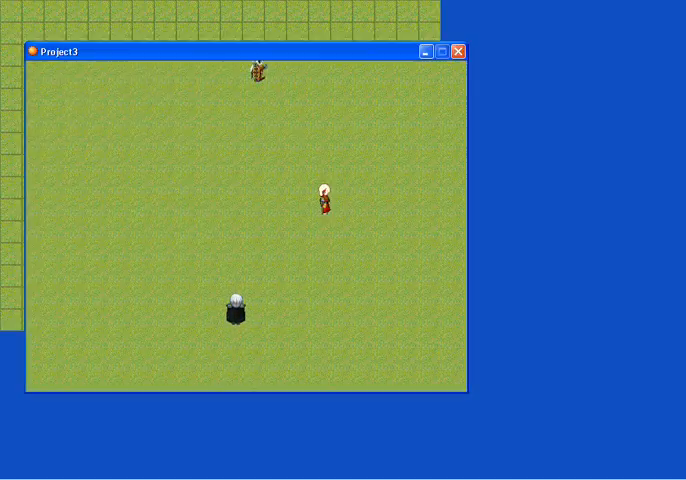
pyautogui.moveTo(197, 178)
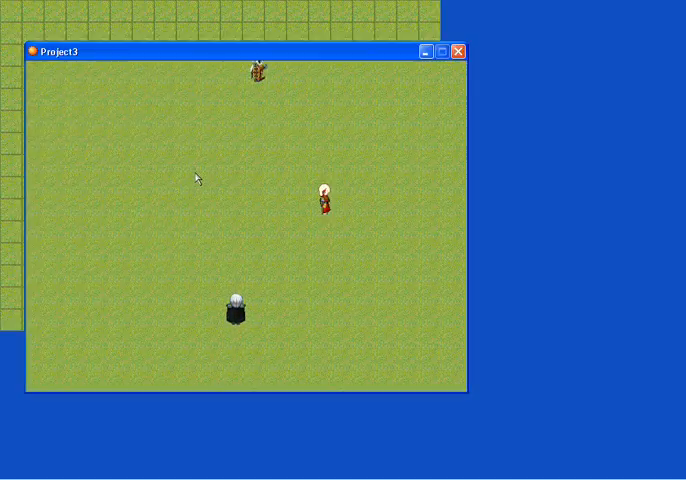
pyautogui.moveTo(198, 210)
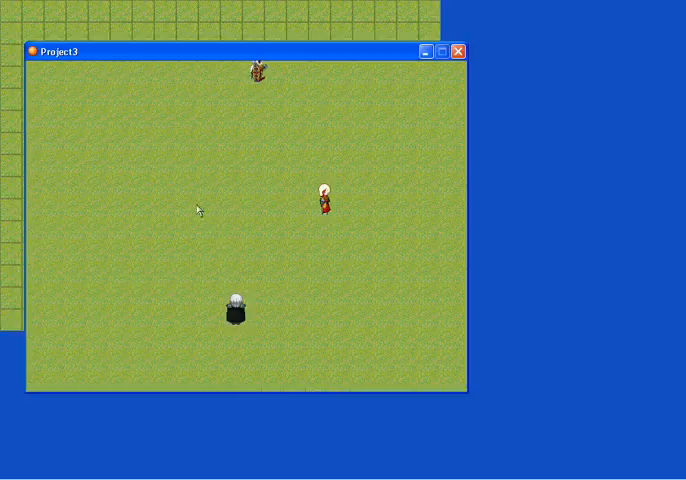
pyautogui.moveTo(181, 221)
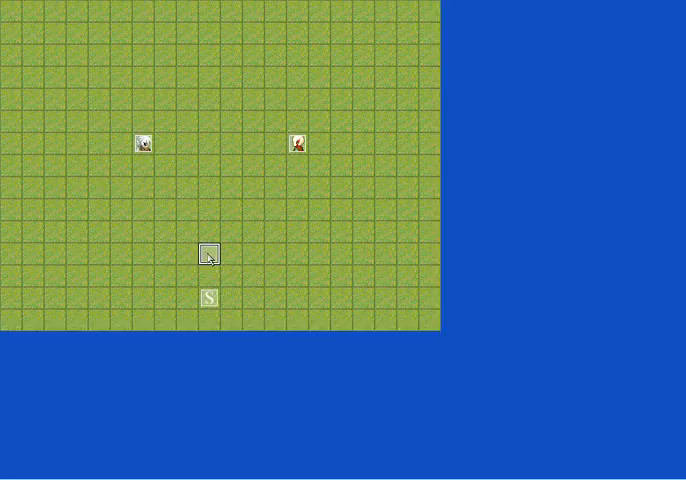
# Step: Reopen EV003 and add a Special Move animation on Guy1
pyautogui.doubleClick(208, 253)
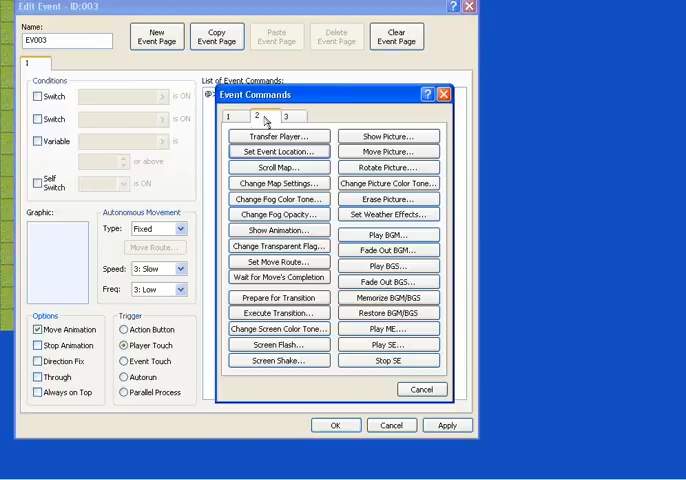
pyautogui.moveTo(278, 135)
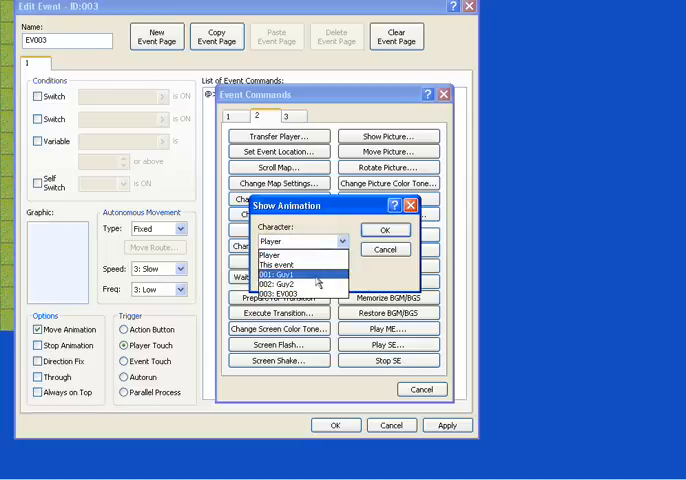
pyautogui.click(300, 275)
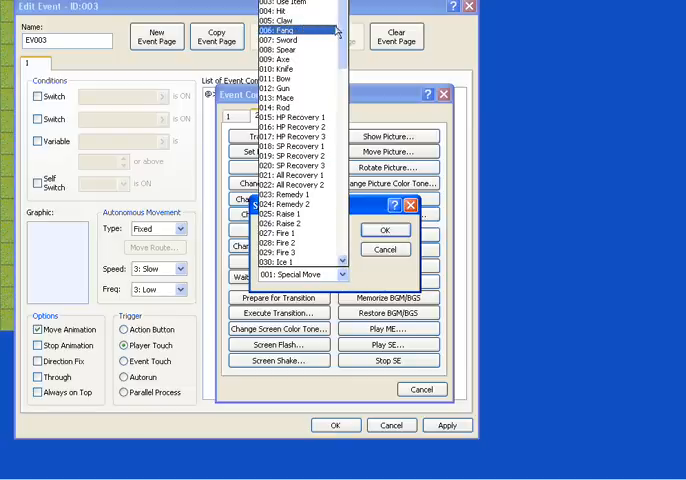
pyautogui.click(298, 273)
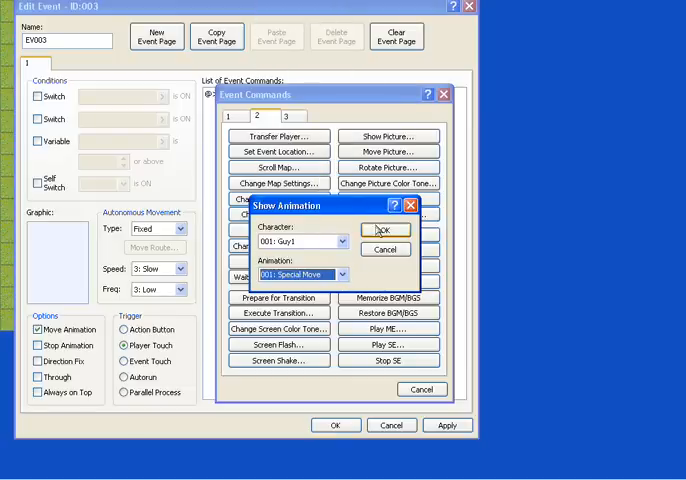
pyautogui.click(384, 230)
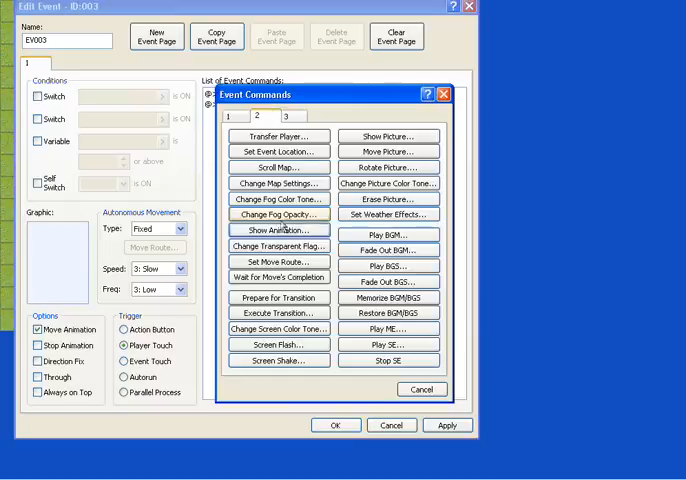
# Step: Add another Show Animation command using 100: Explosion 2
pyautogui.click(278, 230)
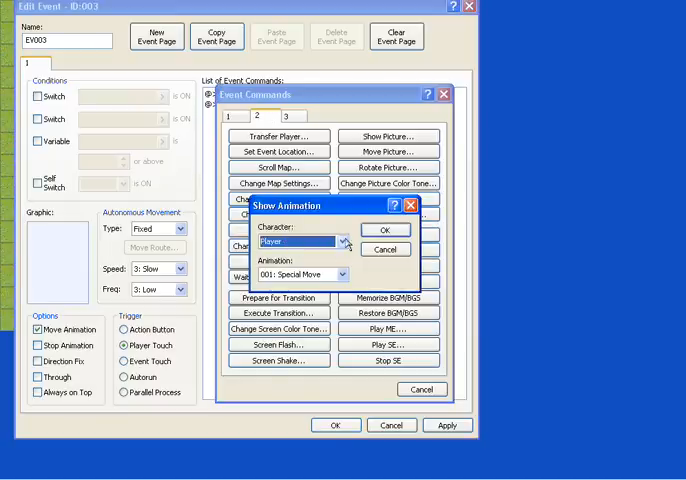
pyautogui.click(345, 274)
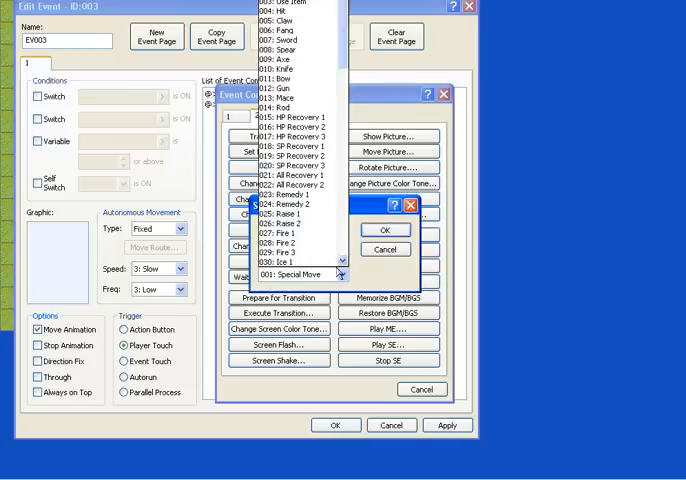
pyautogui.scroll(-3)
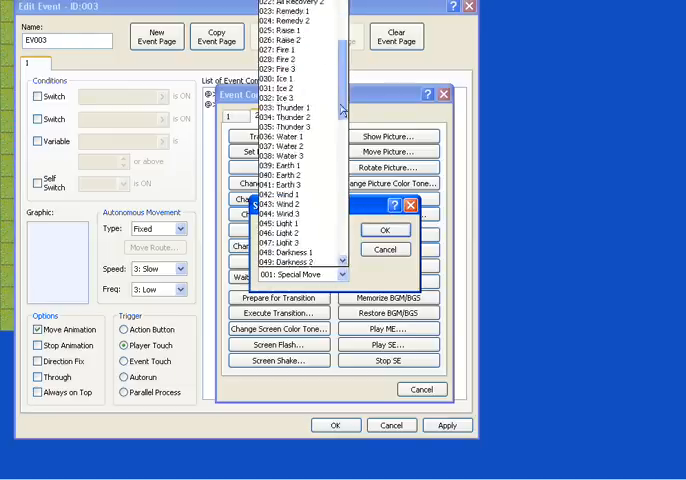
pyautogui.scroll(-3)
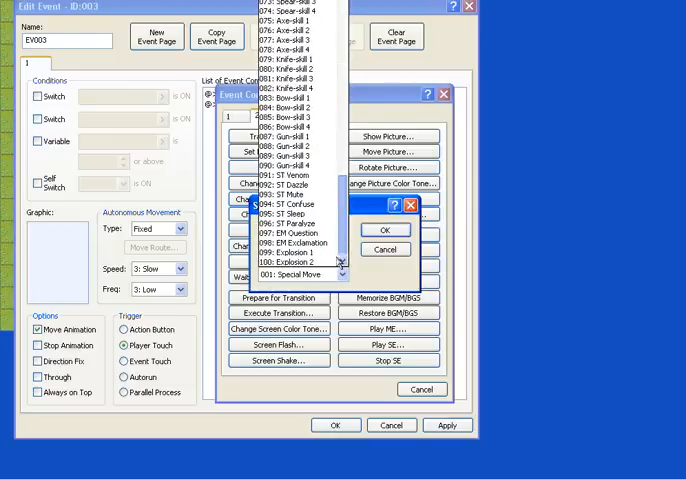
pyautogui.click(371, 230)
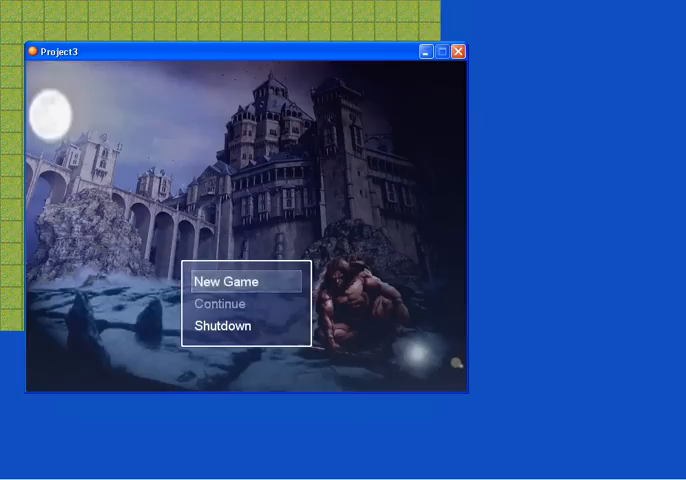
# Step: Start a new game in the playtest to watch the event
pyautogui.click(224, 279)
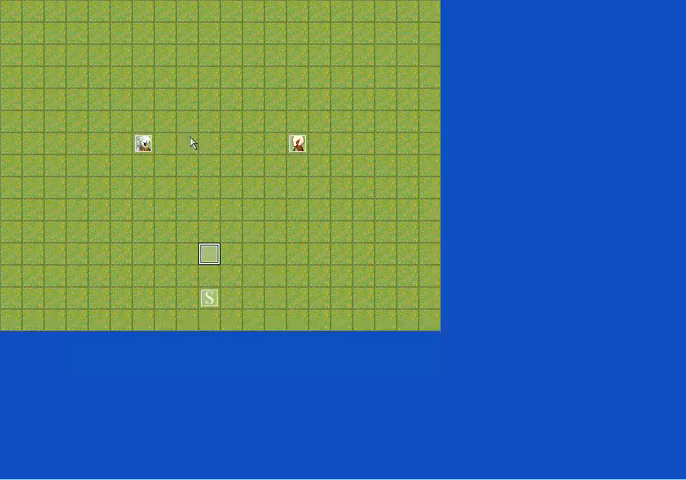
pyautogui.moveTo(208, 253)
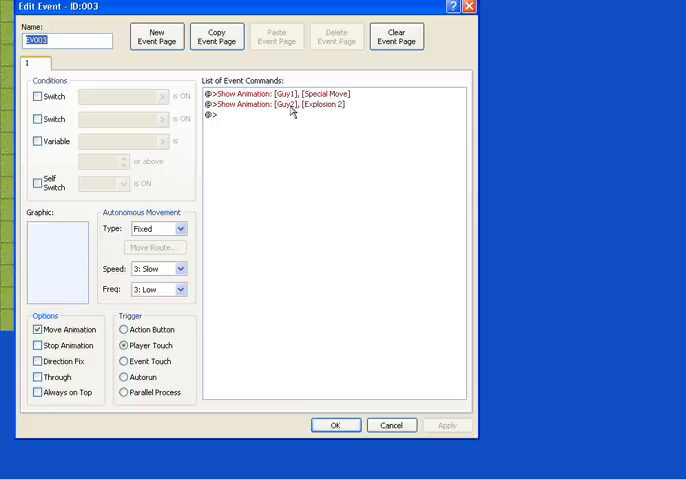
pyautogui.moveTo(329, 173)
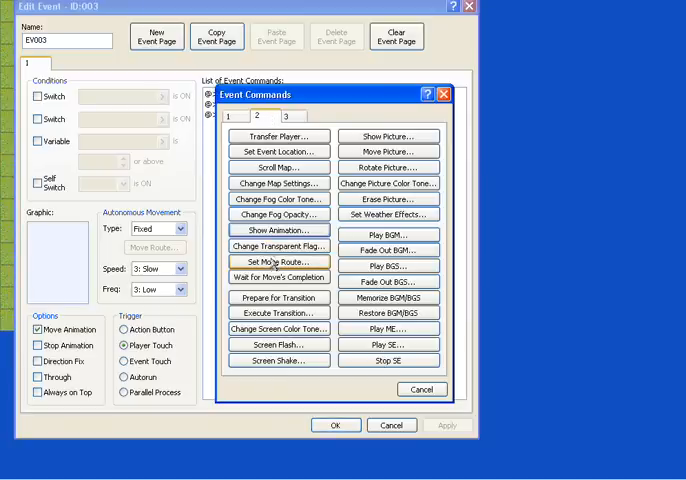
# Step: Add a Set Move Route command targeting 002: Guy2
pyautogui.click(278, 262)
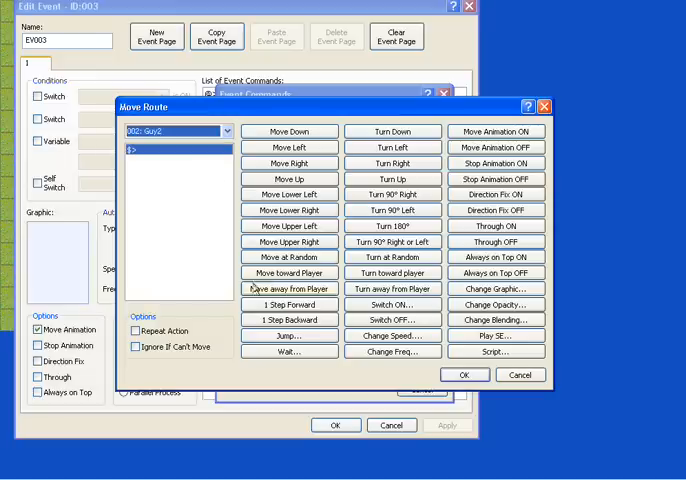
pyautogui.click(288, 335)
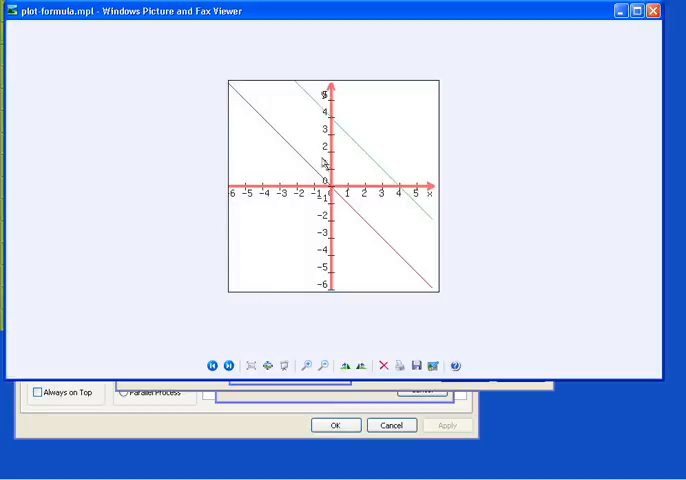
pyautogui.moveTo(316, 110)
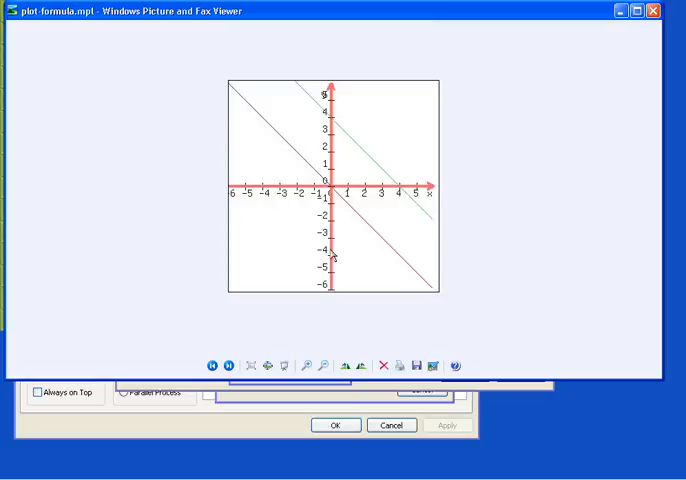
pyautogui.moveTo(342, 96)
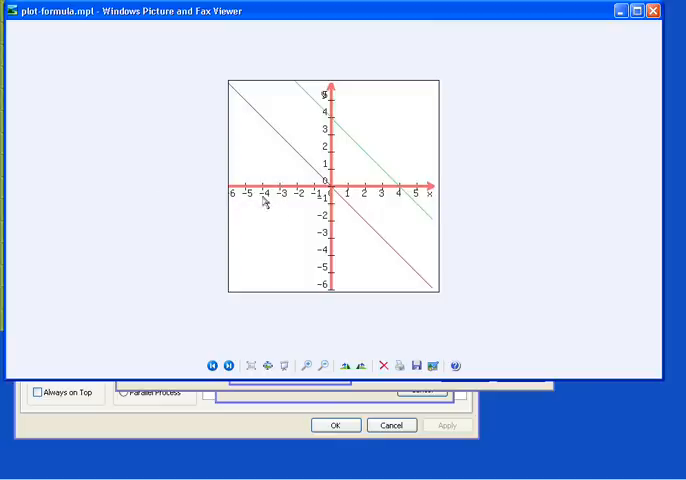
pyautogui.moveTo(314, 214)
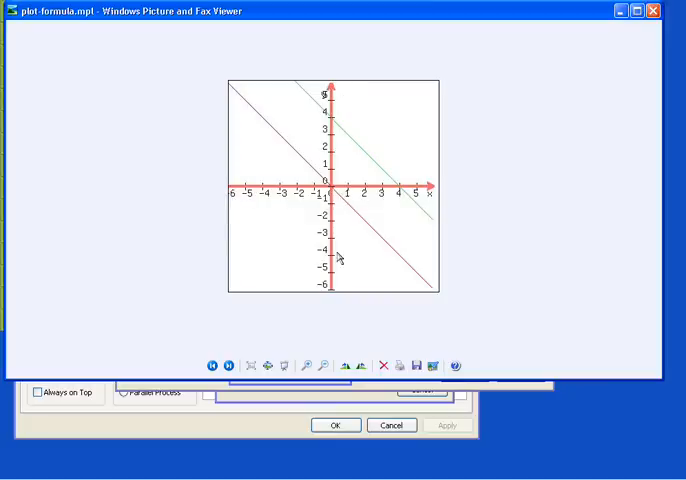
pyautogui.moveTo(330, 196)
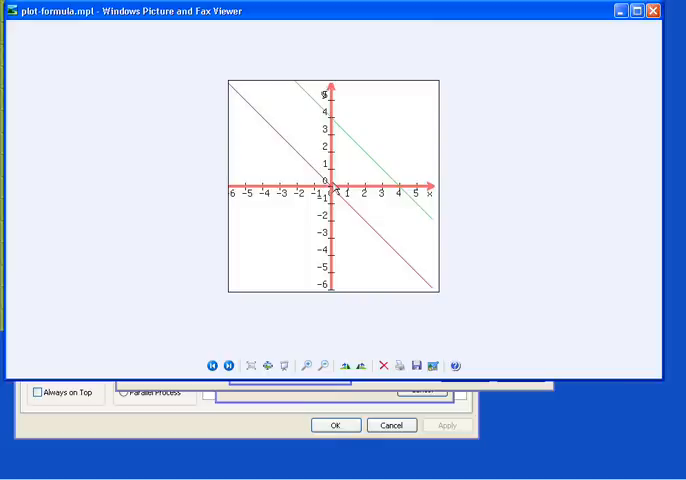
pyautogui.moveTo(351, 196)
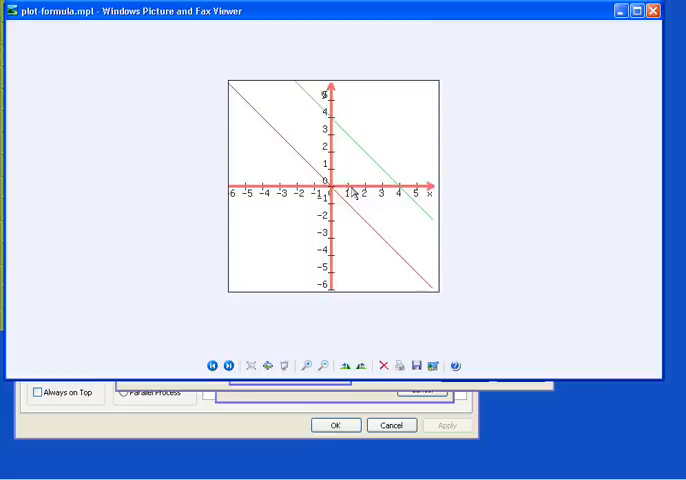
pyautogui.moveTo(353, 195)
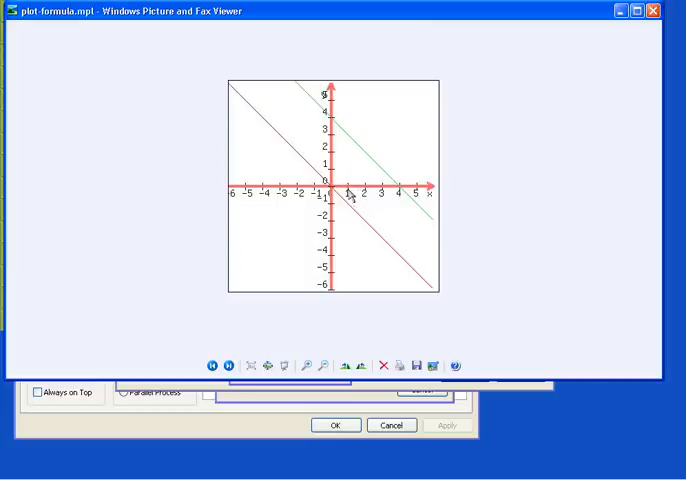
pyautogui.moveTo(363, 315)
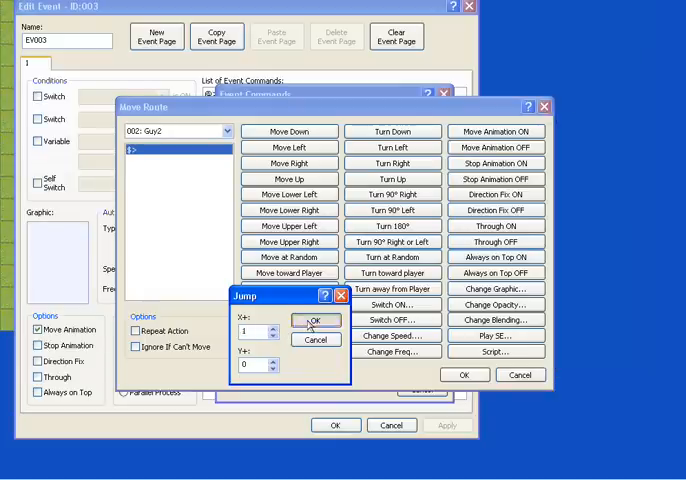
# Step: Make Guy2 jump one tile along X, then turn left
pyautogui.click(307, 320)
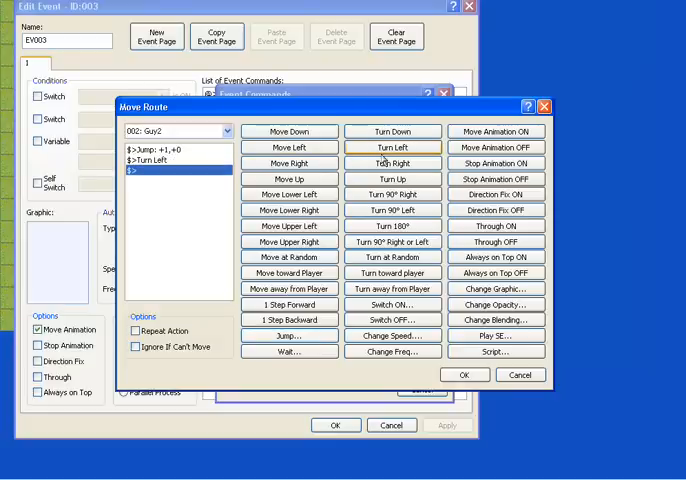
pyautogui.click(460, 375)
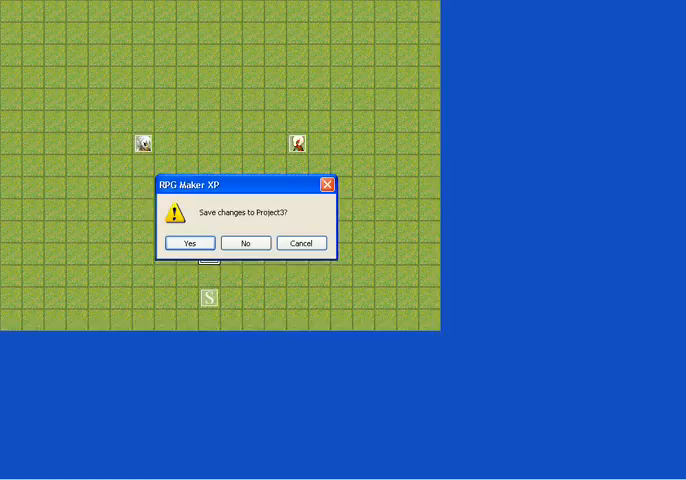
# Step: Save Project3, then close the finished playtest window
pyautogui.click(188, 243)
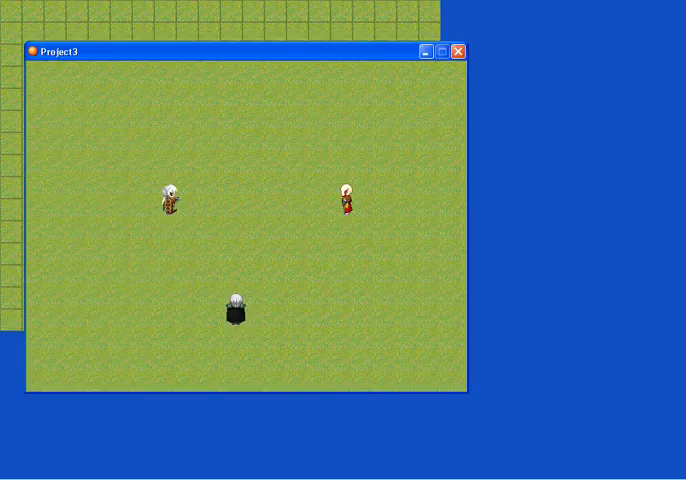
pyautogui.moveTo(301, 178)
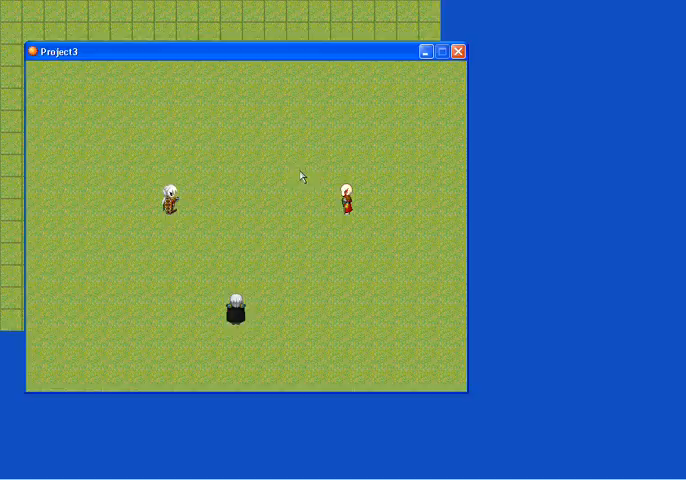
pyautogui.moveTo(429, 73)
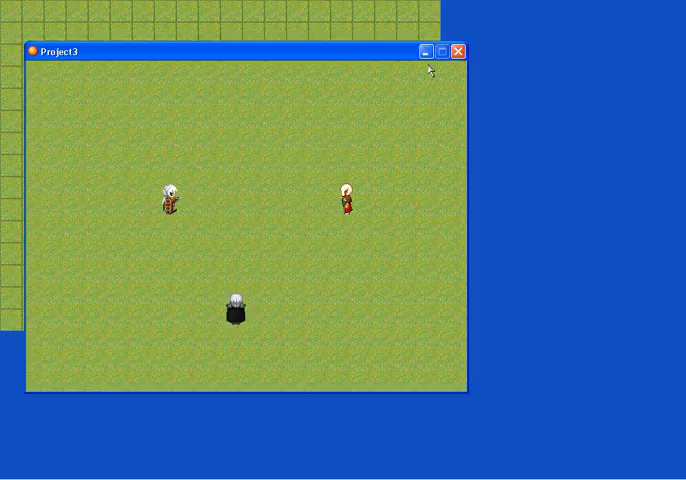
pyautogui.moveTo(458, 54)
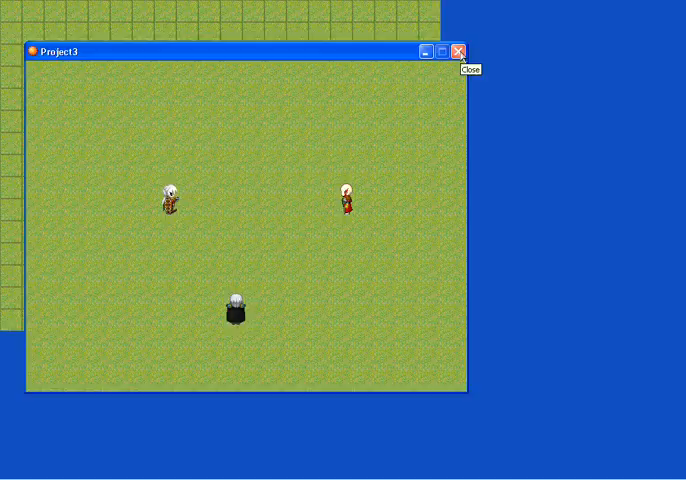
pyautogui.click(459, 51)
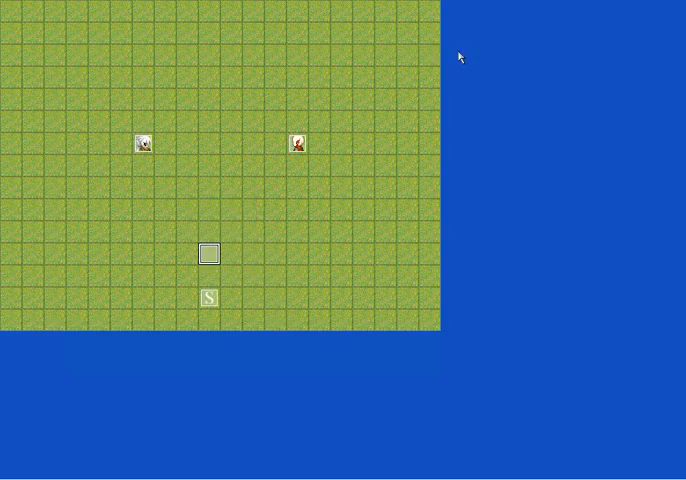
pyautogui.moveTo(202, 263)
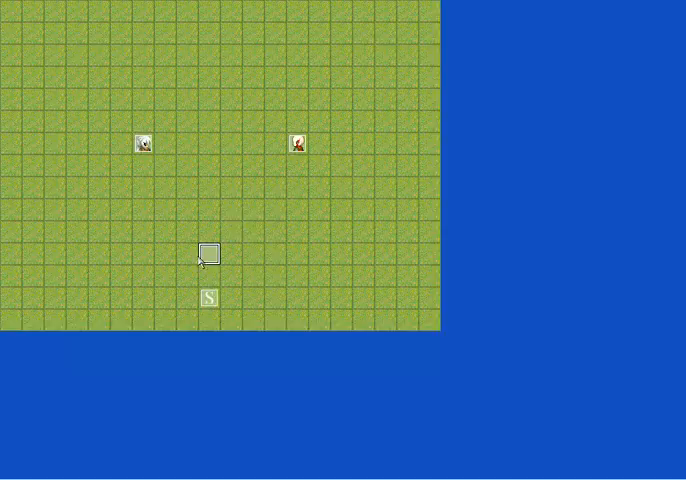